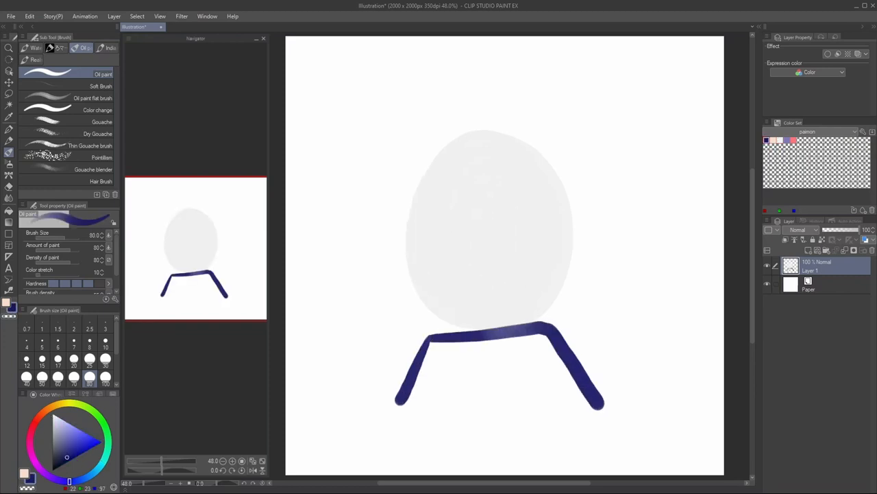
- Outline the wide navy scarf-shaped body beneath the pale egg-shaped head
{"action": "left_click_drag", "start_coordinate": [397, 400], "coordinate": [603, 401]}
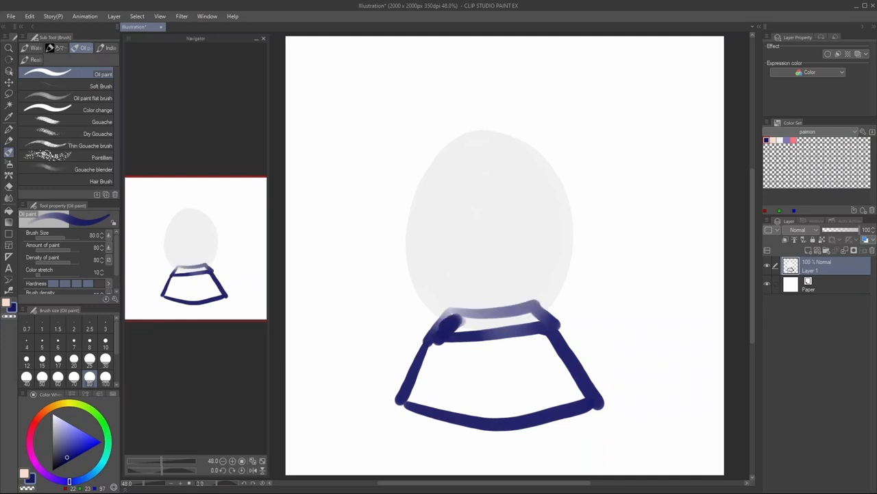
{"action": "left_click_drag", "start_coordinate": [452, 322], "coordinate": [541, 319]}
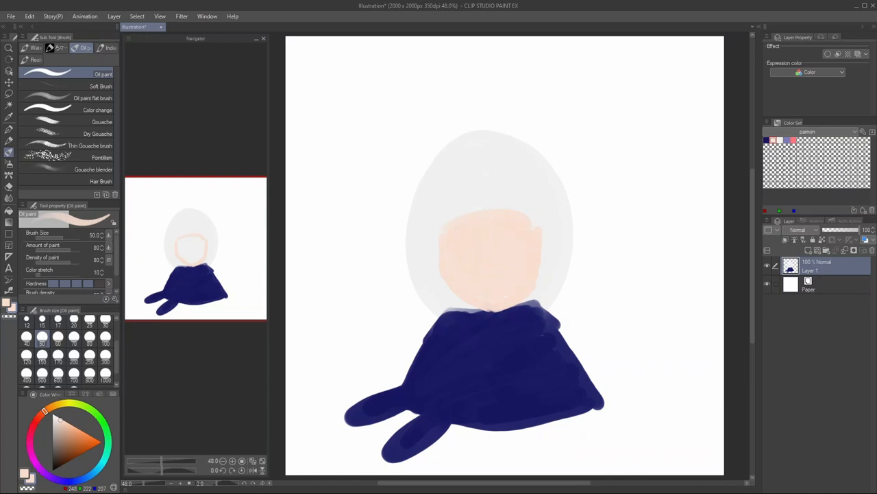
- Fill the scarf body with solid navy paint under the peach face
{"action": "left_click_drag", "start_coordinate": [494, 301], "coordinate": [493, 323]}
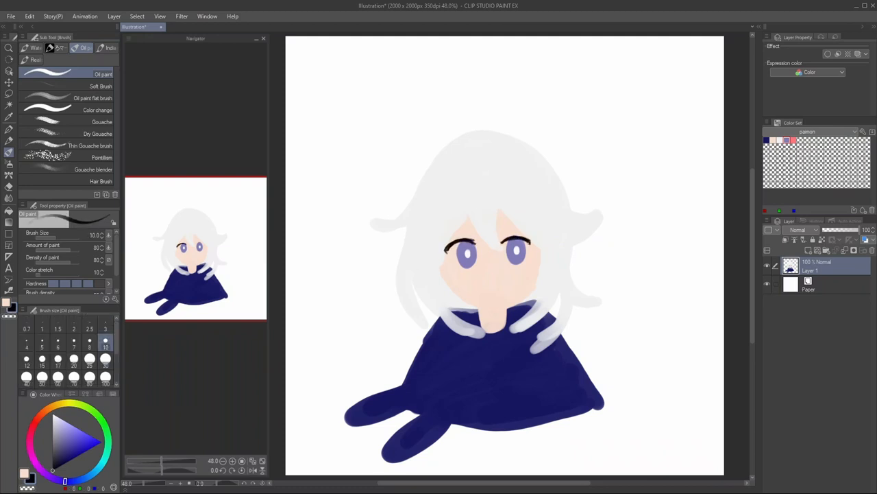
- Add eyebrows, a small smile, and the dark navy star hair ornament
{"action": "left_click_drag", "start_coordinate": [445, 223], "coordinate": [534, 224]}
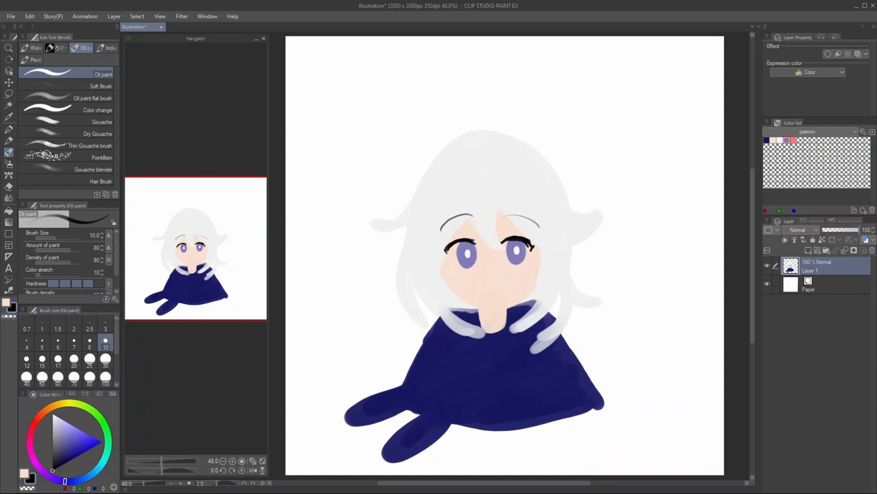
{"action": "left_click_drag", "start_coordinate": [487, 284], "coordinate": [510, 284]}
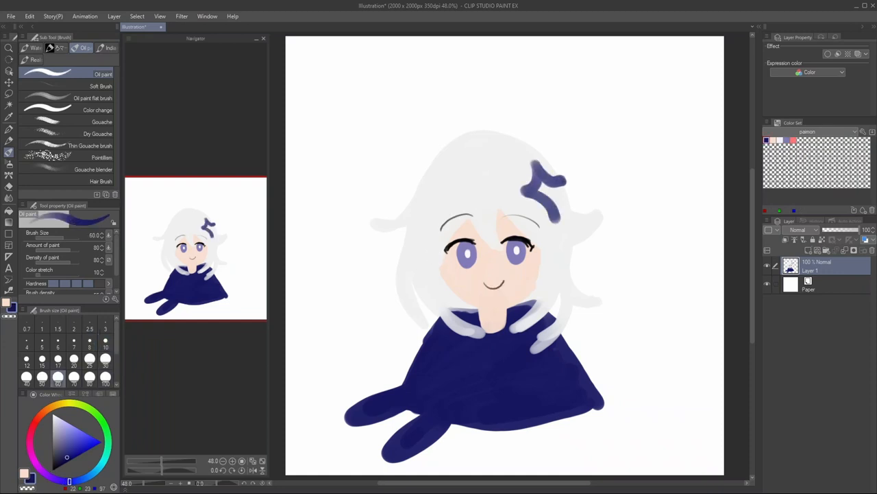
{"action": "left_click_drag", "start_coordinate": [542, 172], "coordinate": [556, 198]}
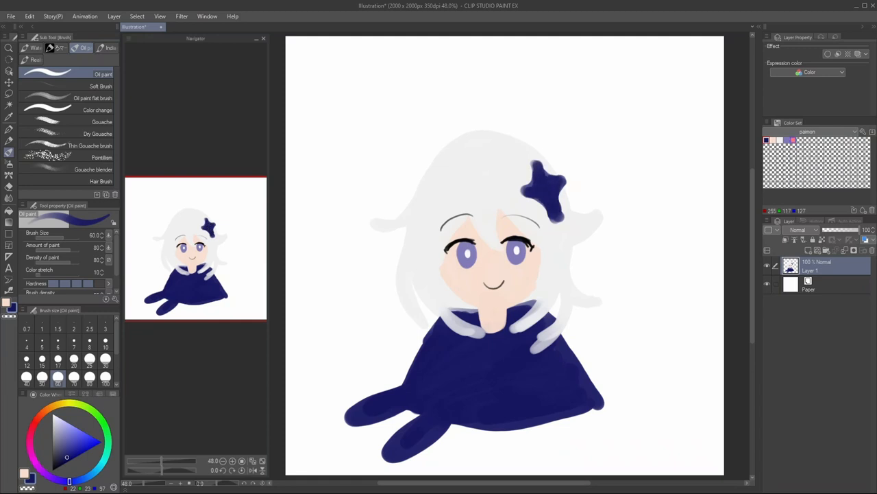